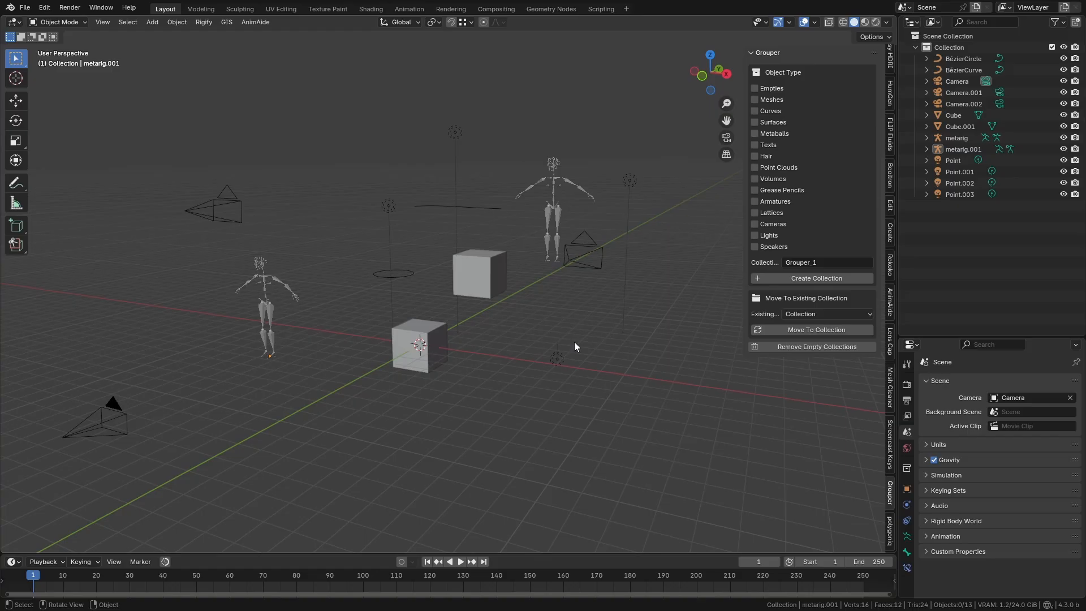
pyautogui.moveTo(560, 349)
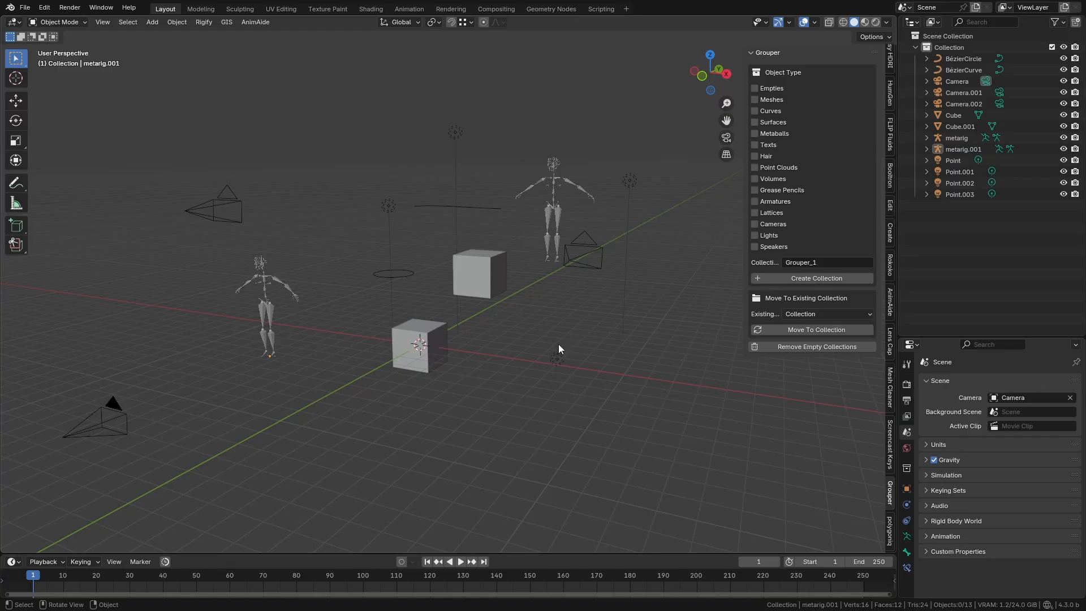
pyautogui.moveTo(503, 240)
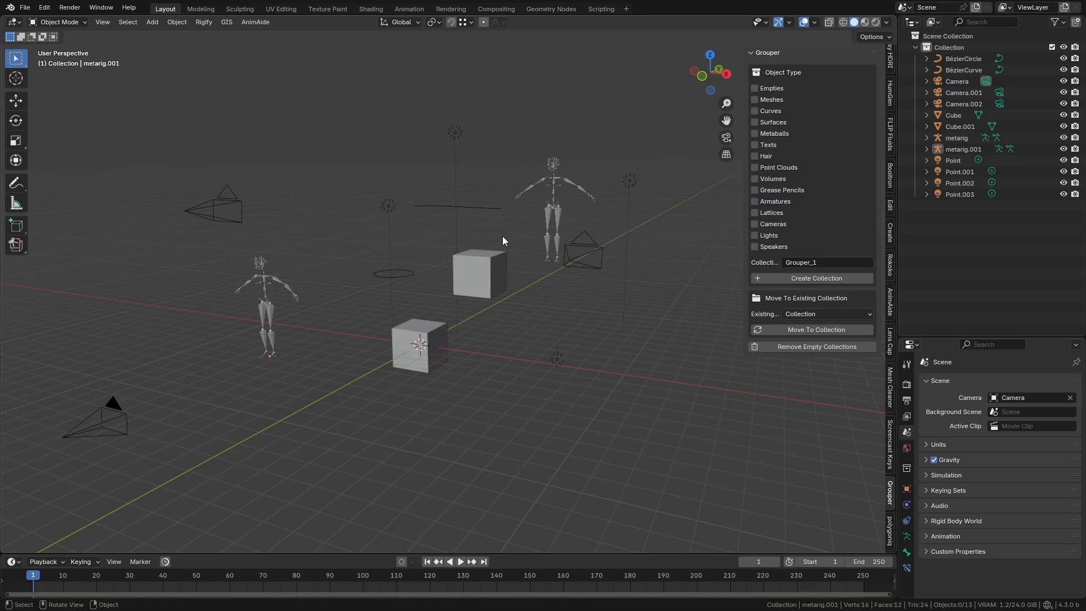
pyautogui.moveTo(488, 267)
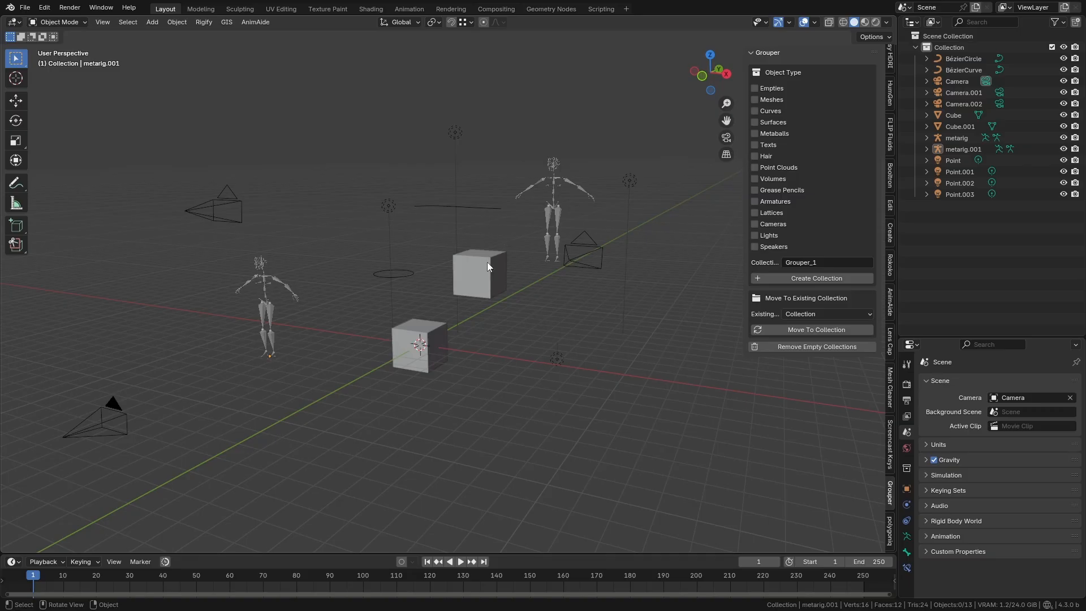
pyautogui.moveTo(559, 257)
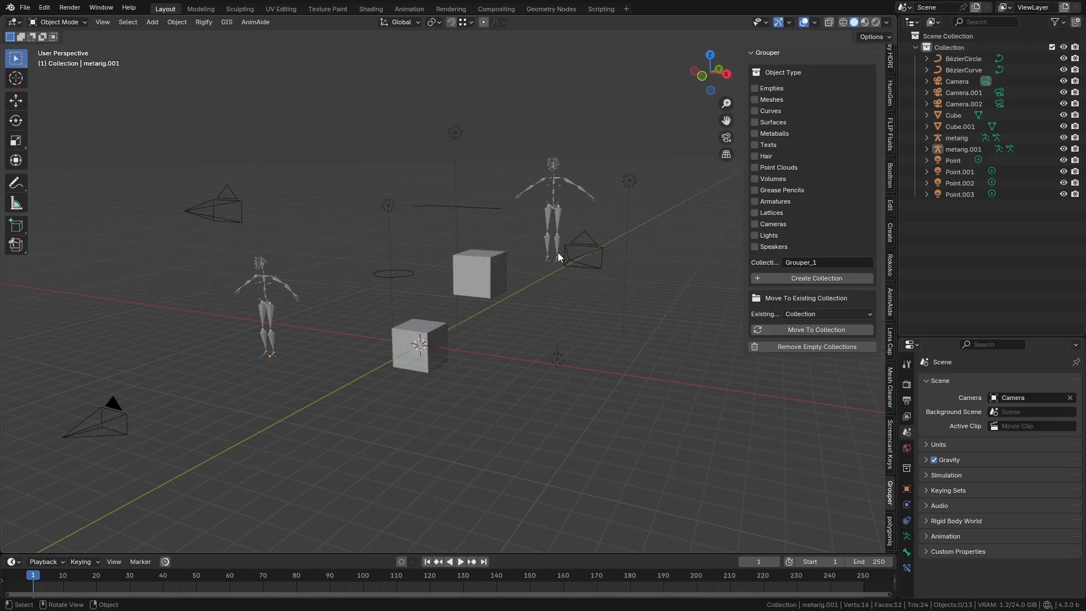
pyautogui.moveTo(582, 221)
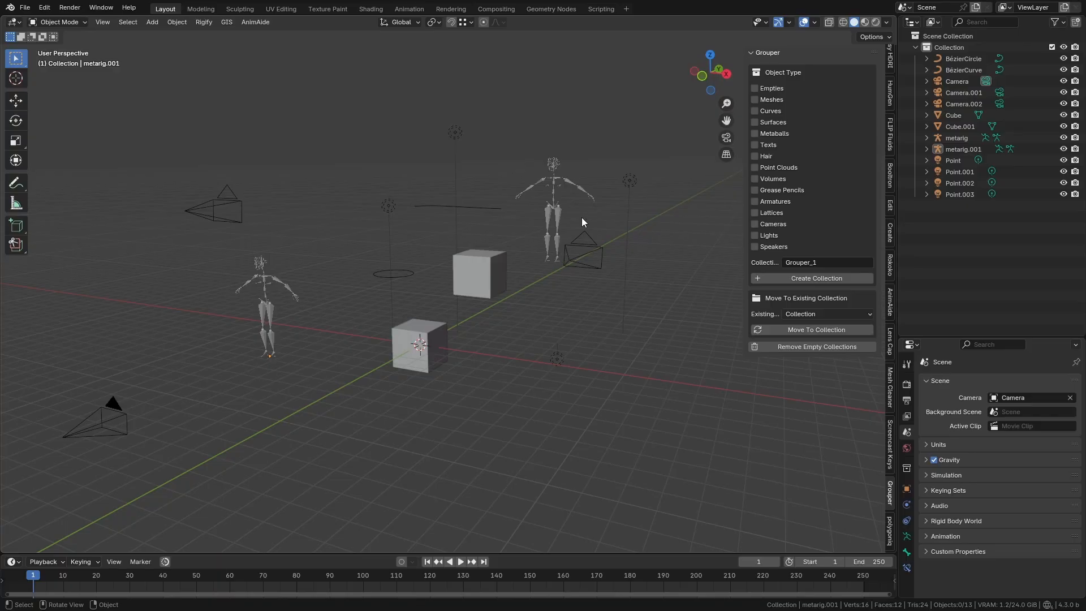
pyautogui.moveTo(639, 193)
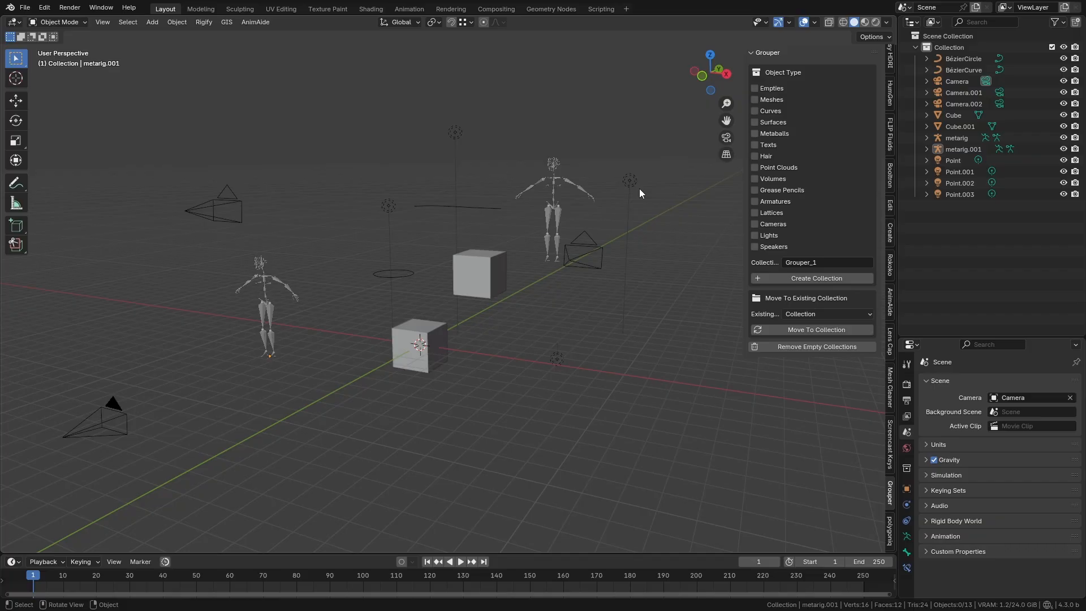
pyautogui.moveTo(631, 200)
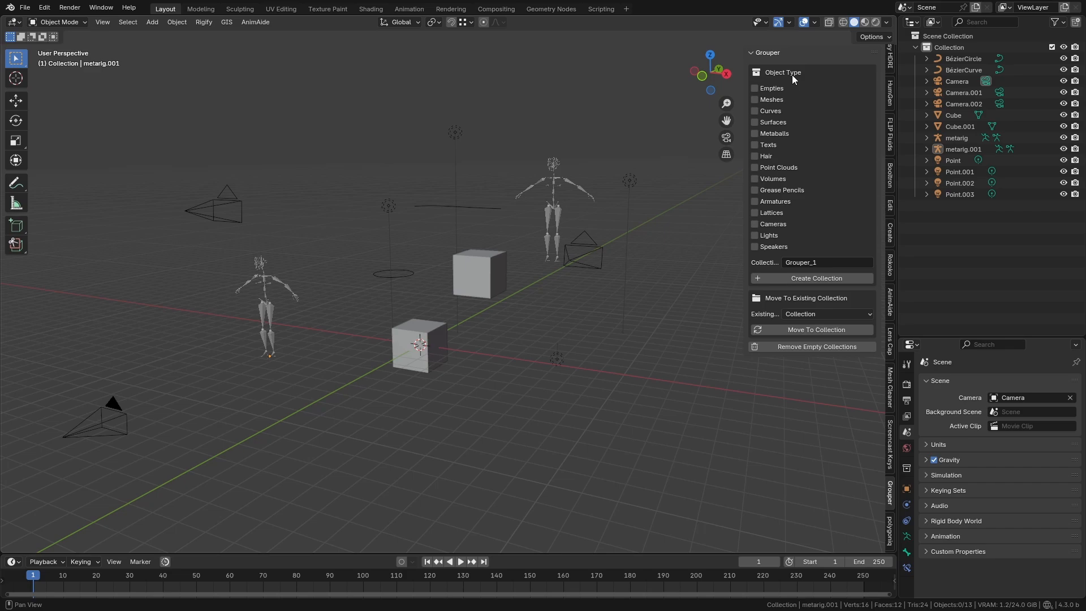
pyautogui.moveTo(692, 167)
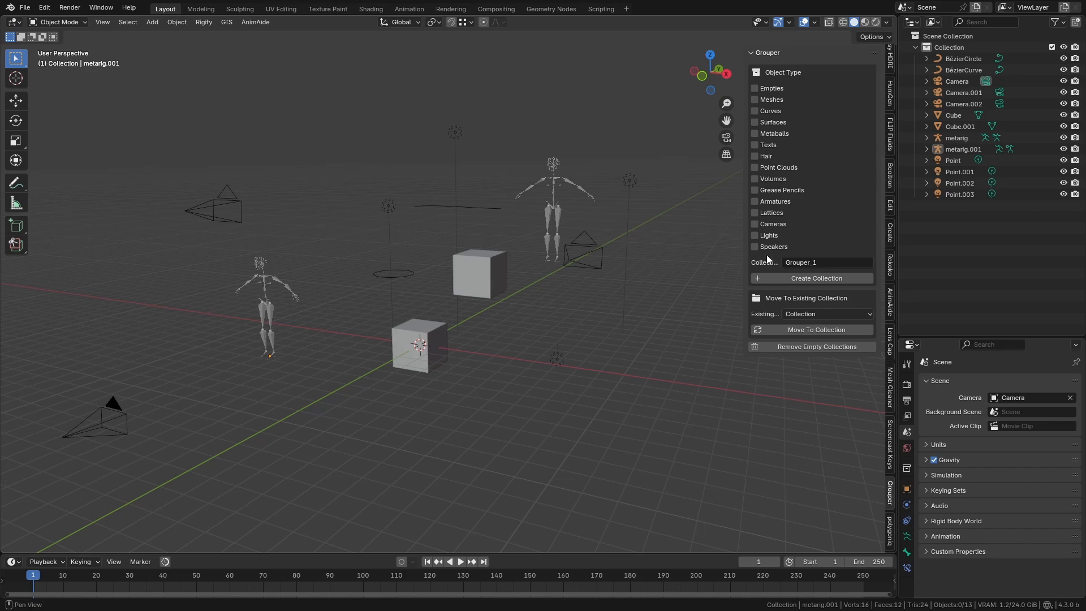
# Step: Gather all point lights into a new Grouper collection named 'lights'
pyautogui.click(755, 235)
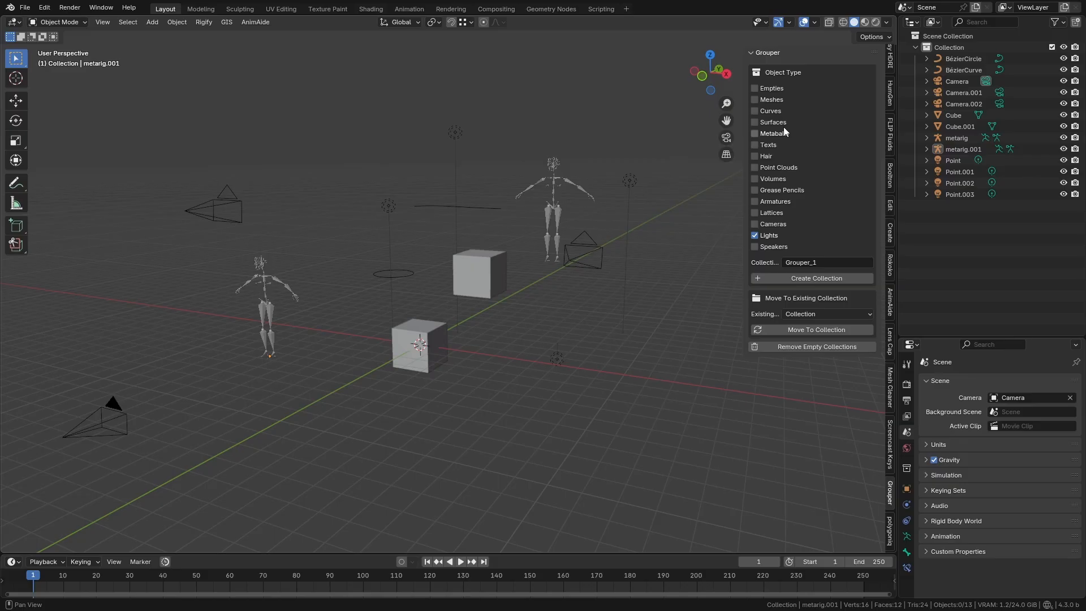
pyautogui.click(825, 262)
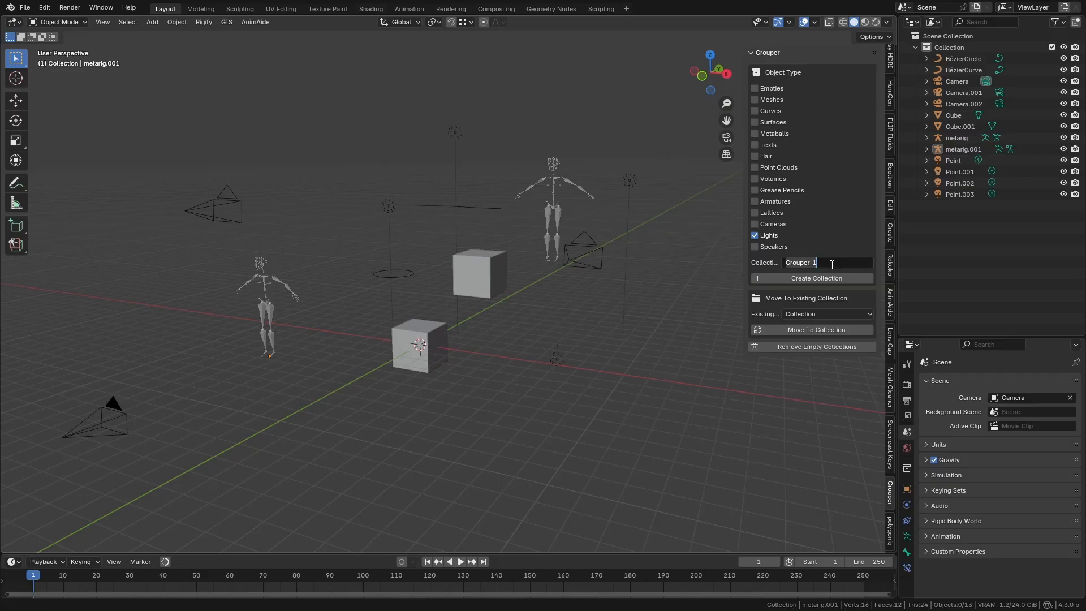
pyautogui.write('lights')
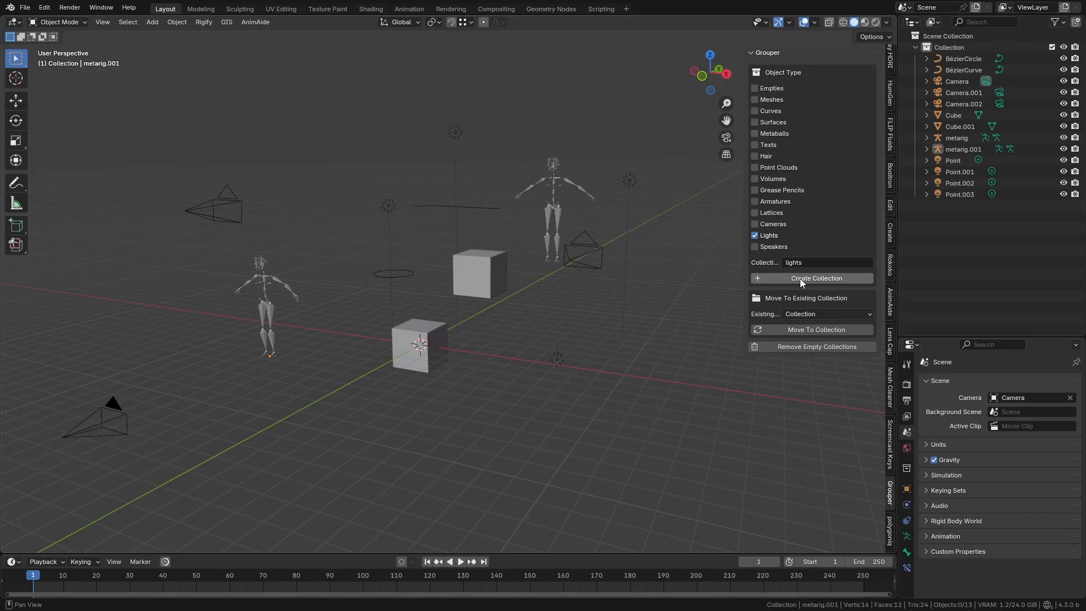
pyautogui.click(816, 279)
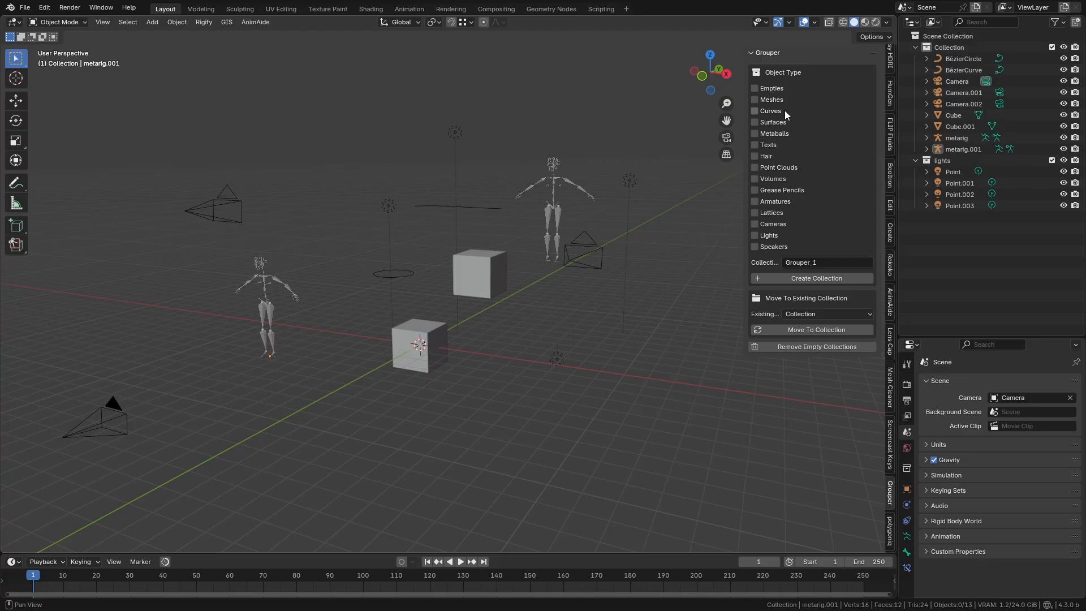
# Step: Mark Meshes and Cameras as the types to gather into Grouper_1
pyautogui.click(755, 99)
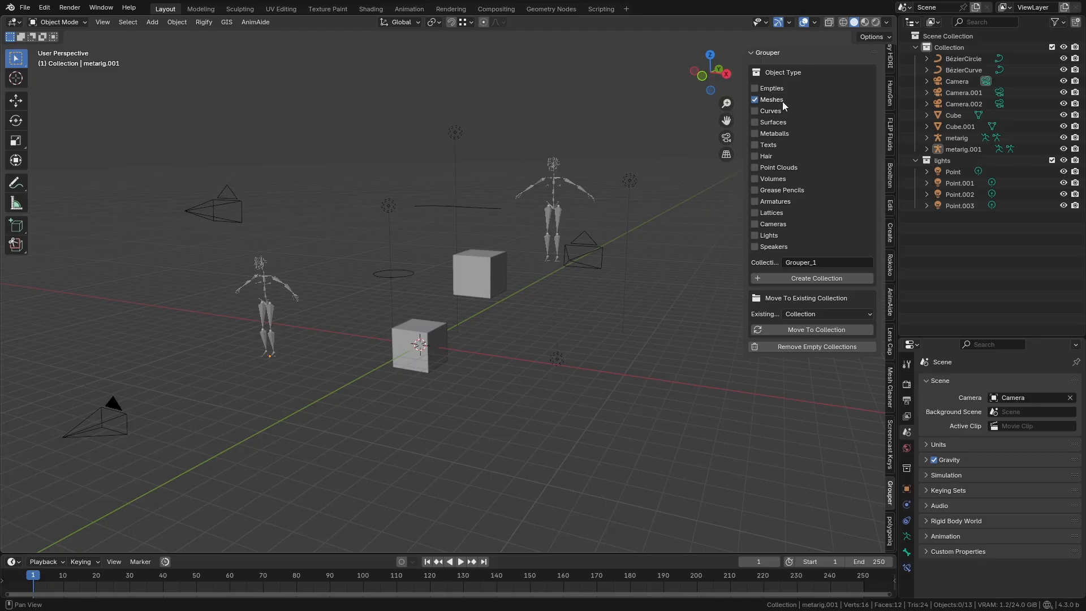
pyautogui.click(754, 225)
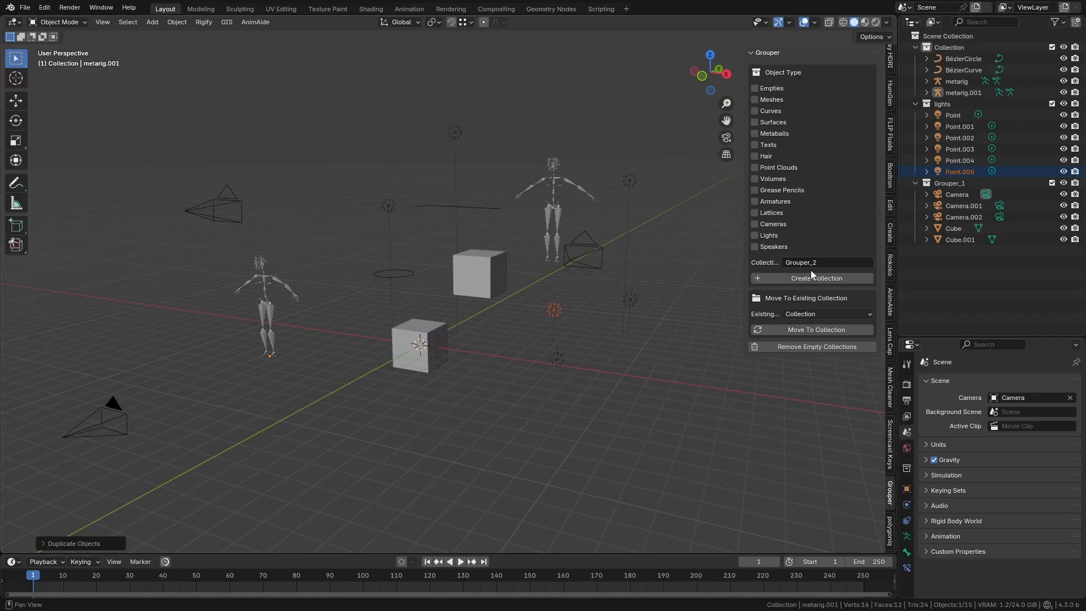
# Step: Target the existing 'lights' collection for moving the lights, so zero objects move
pyautogui.click(755, 235)
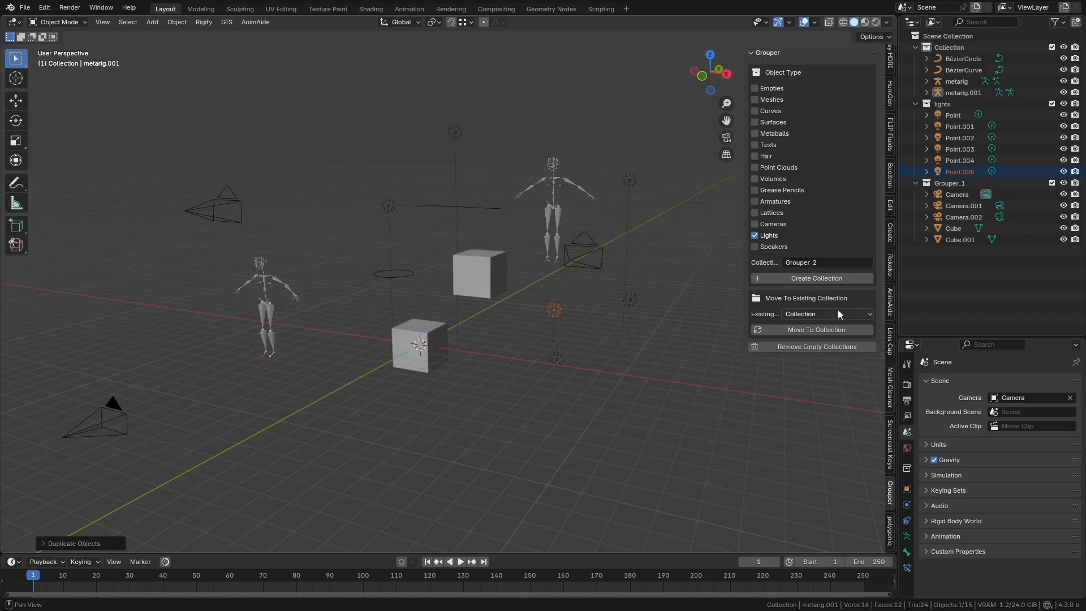
pyautogui.click(821, 314)
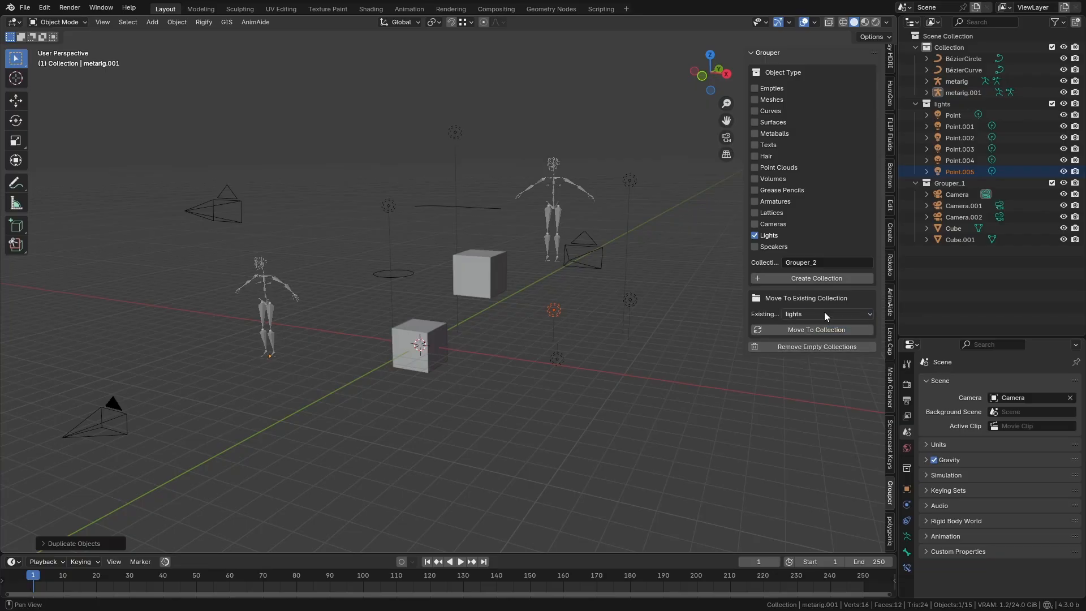
pyautogui.click(816, 329)
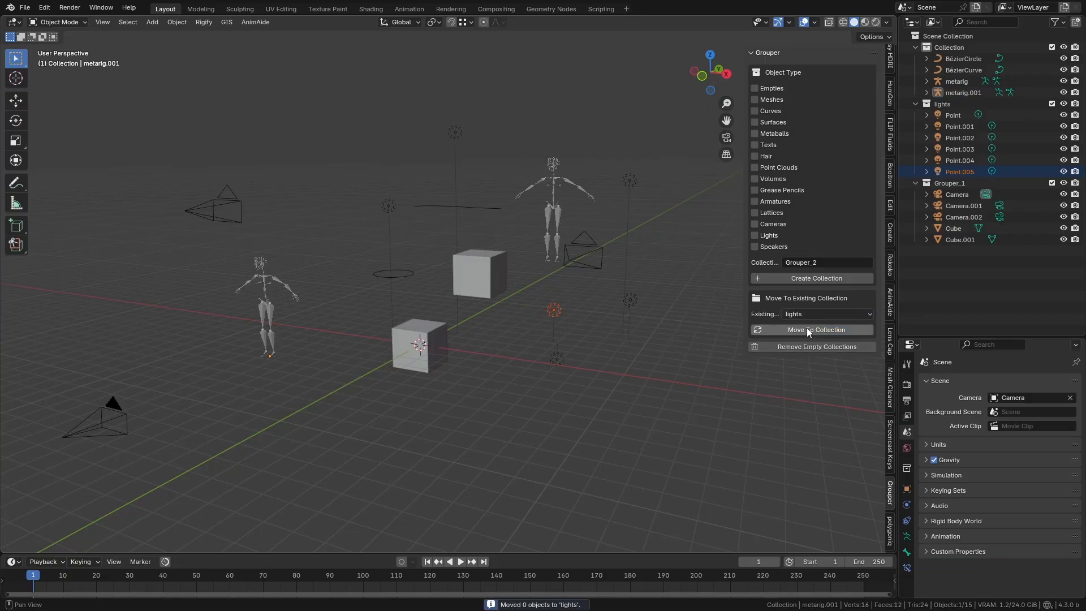
pyautogui.moveTo(708, 241)
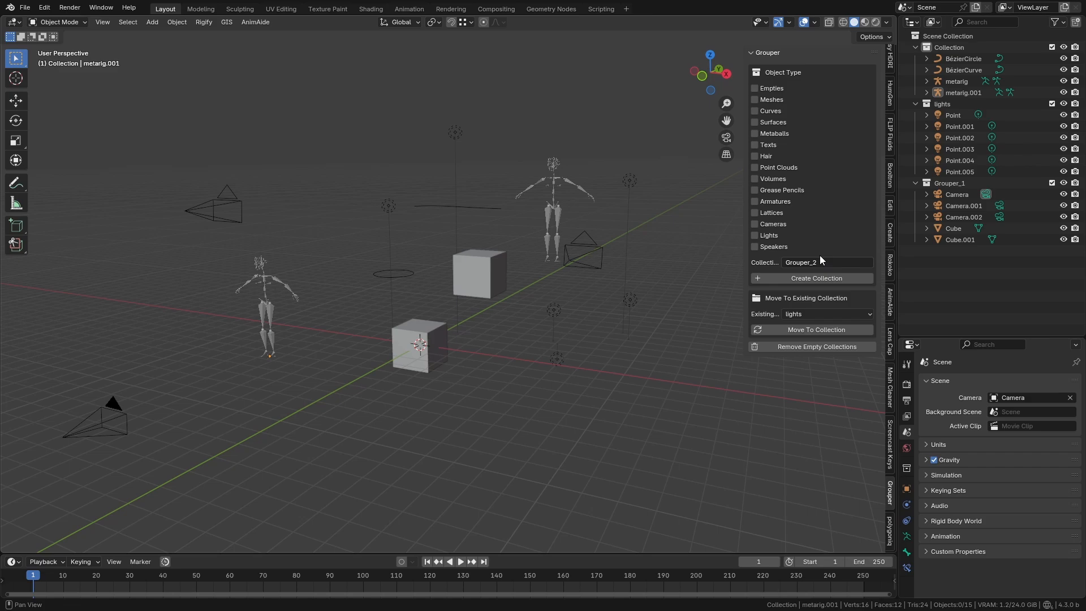
# Step: Move the six lights into Grouper_1, add empty collections, and delete Grouper_3 from the outliner
pyautogui.click(824, 313)
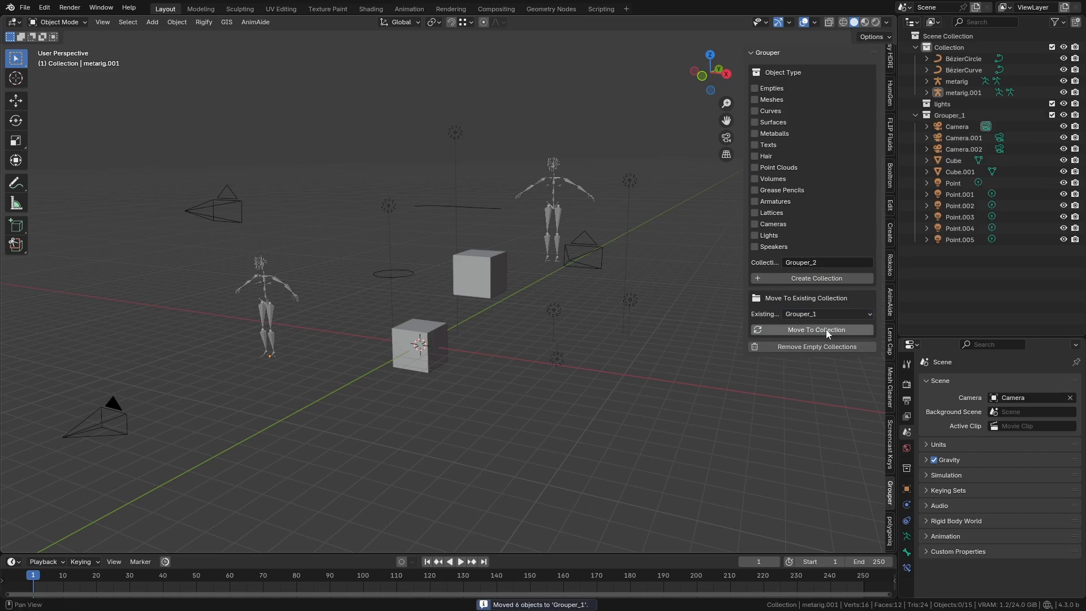
pyautogui.click(963, 91)
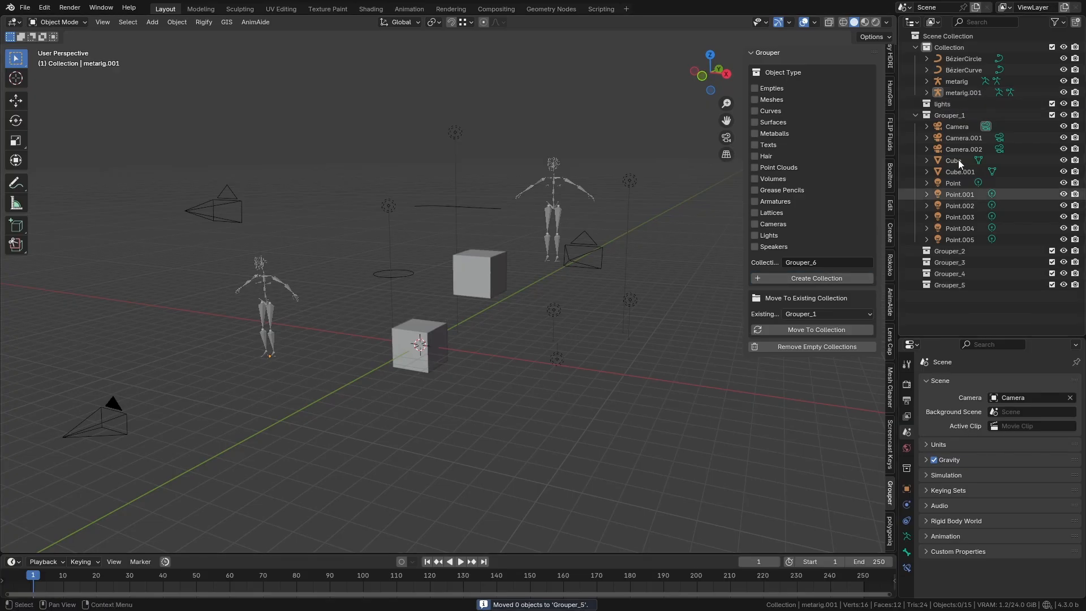
pyautogui.click(949, 261)
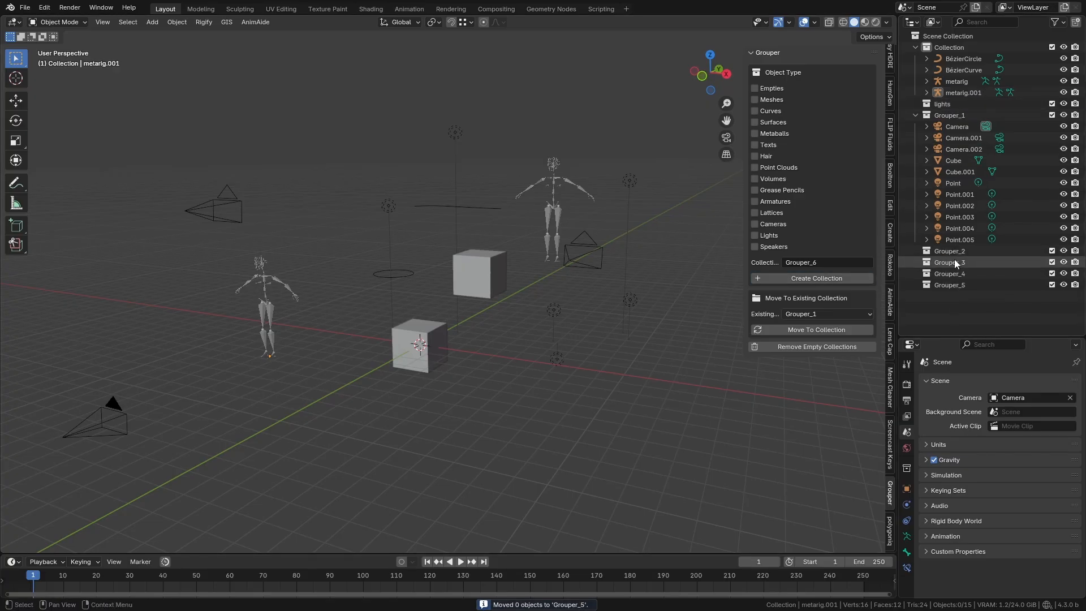
pyautogui.click(962, 137)
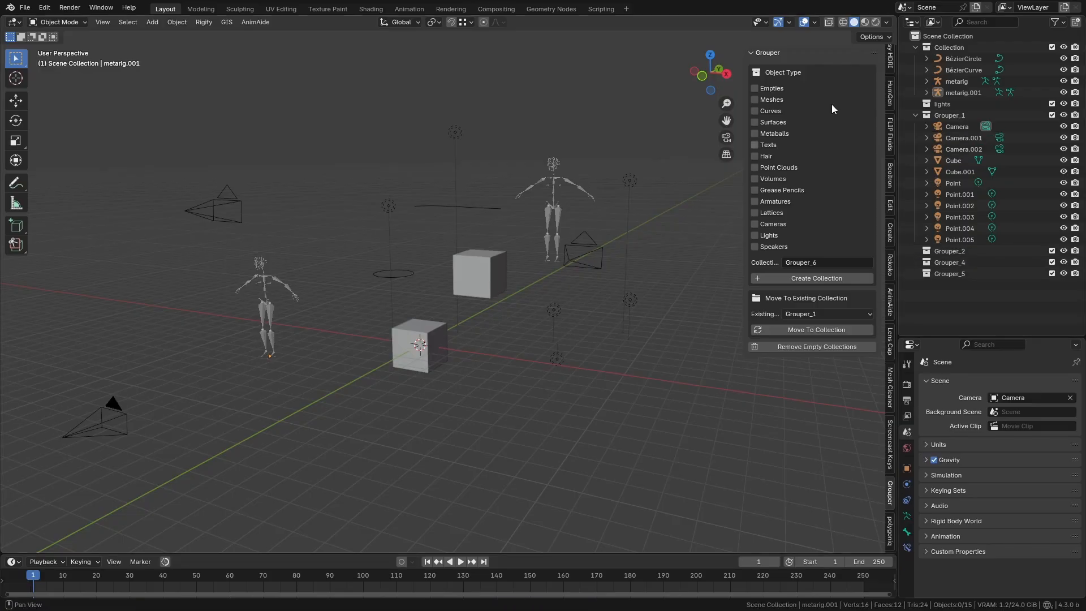
pyautogui.moveTo(795, 346)
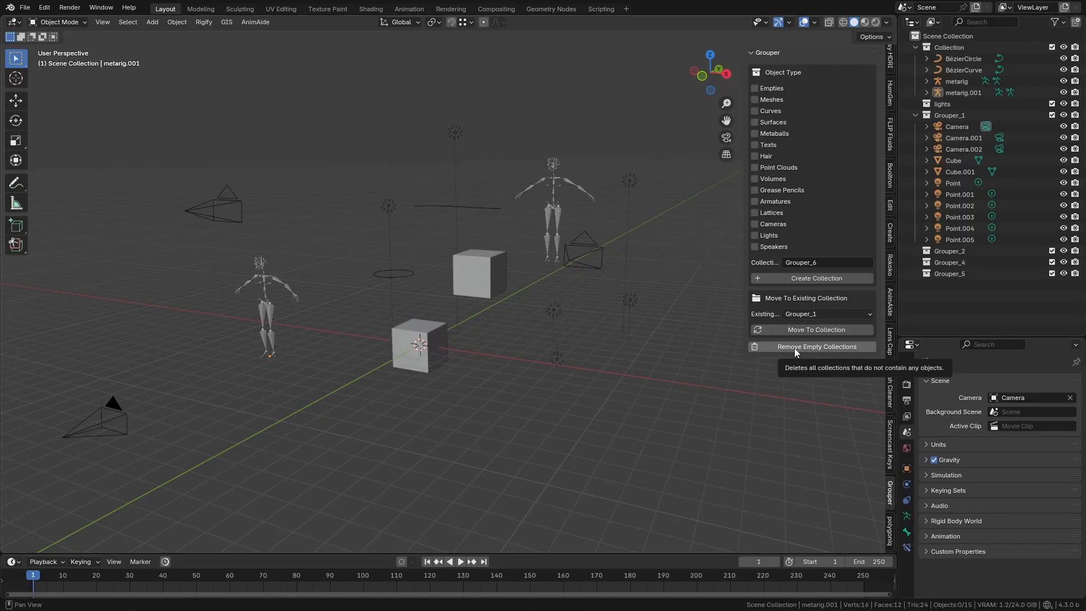
# Step: Remove all empty collections, leaving only Collection and Grouper_1
pyautogui.click(816, 346)
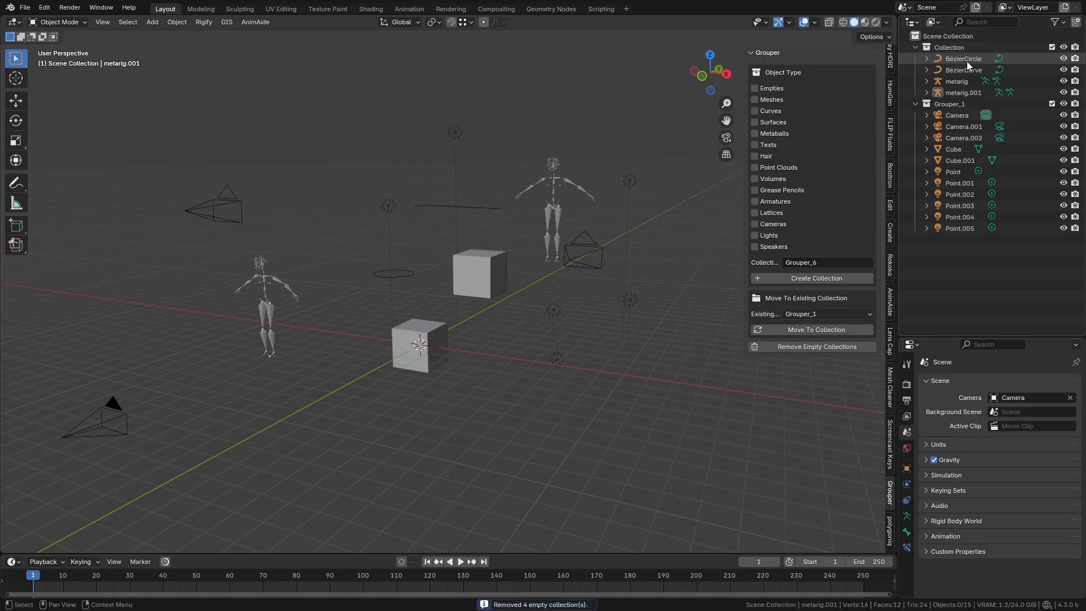